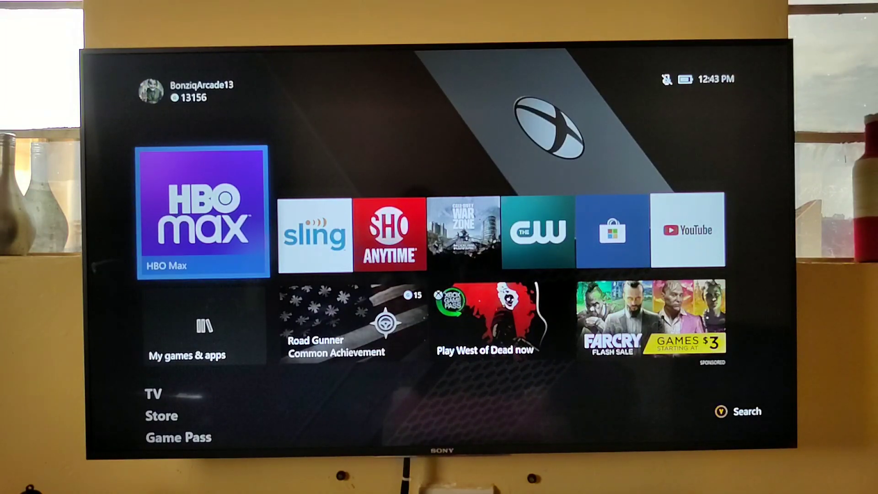
Go from the Xbox home screen into Settings, landing on the General section.
{"action": "left_click", "coordinate": [203, 216]}
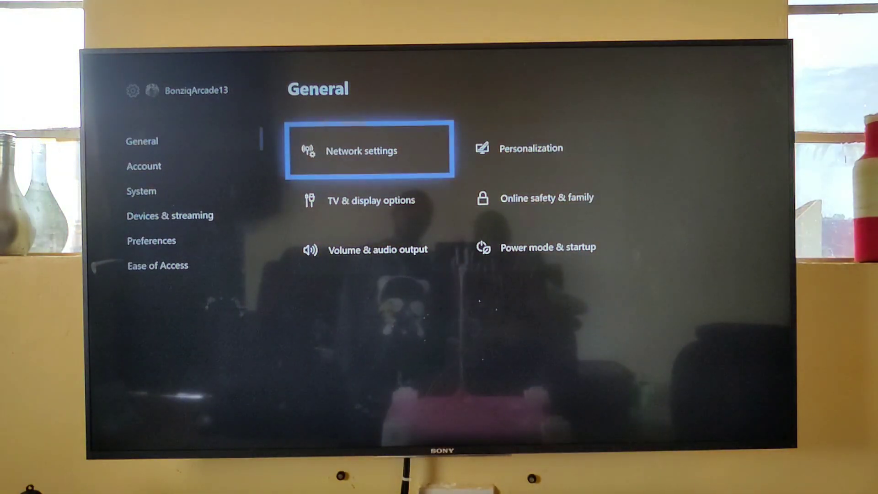
Navigate Network > Advanced > DNS settings and choose Manual for IPv4 DNS.
{"action": "left_click", "coordinate": [361, 151]}
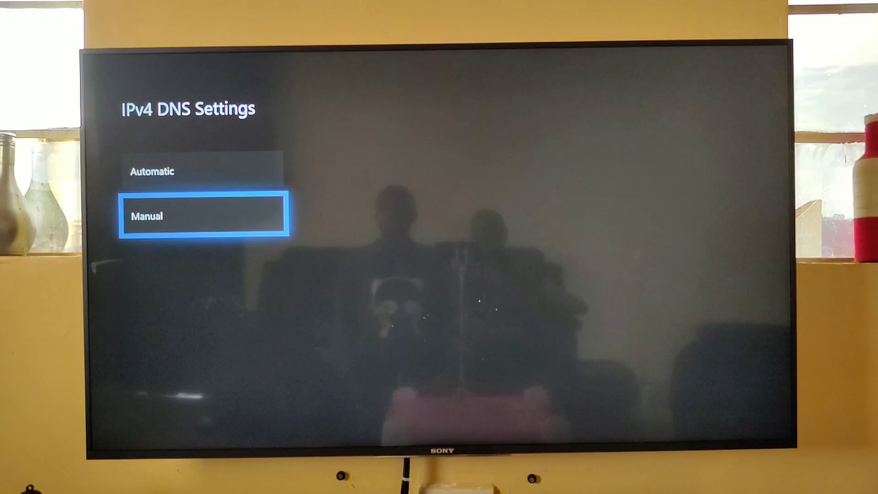
{"action": "left_click", "coordinate": [204, 215]}
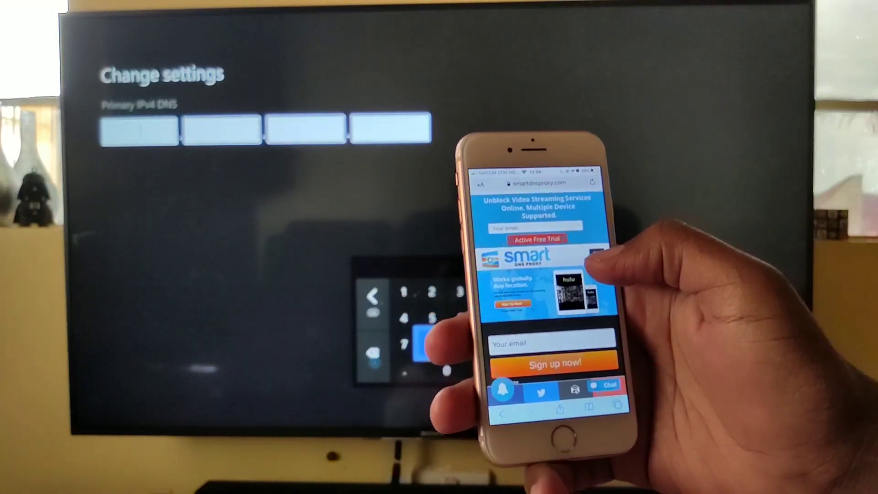
{"action": "left_click", "coordinate": [590, 263]}
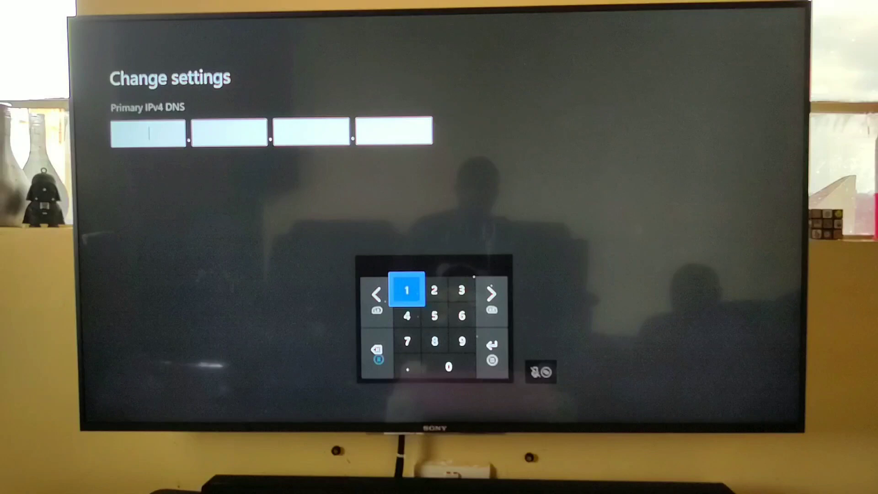
Enter the 149.28.105 proxy server as Primary IPv4 DNS and begin the secondary DNS.
{"action": "left_click", "coordinate": [461, 341]}
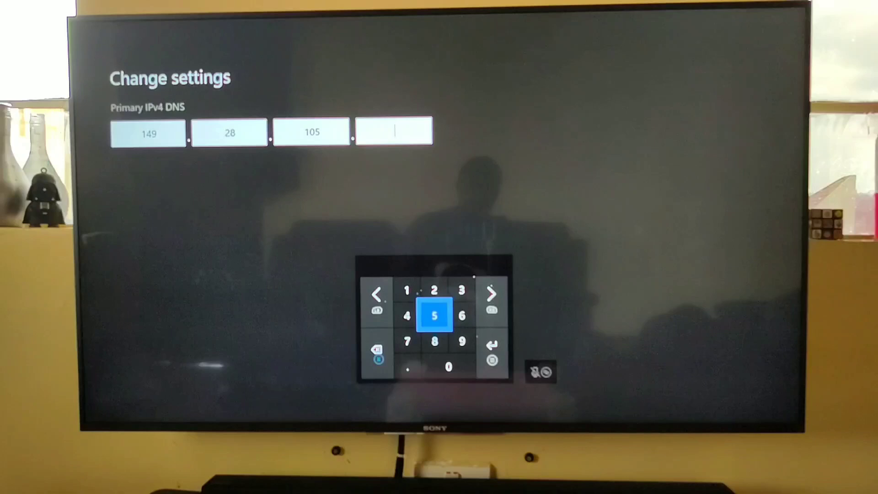
{"action": "key", "text": "up"}
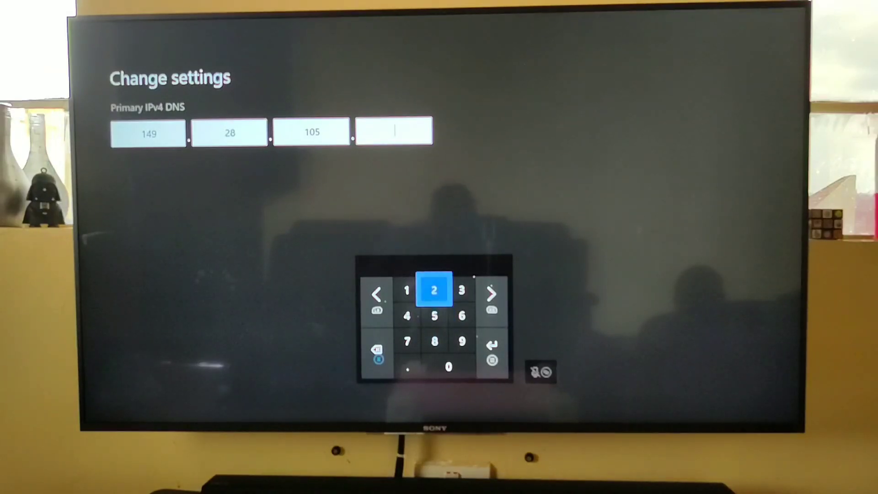
{"action": "left_click", "coordinate": [435, 315]}
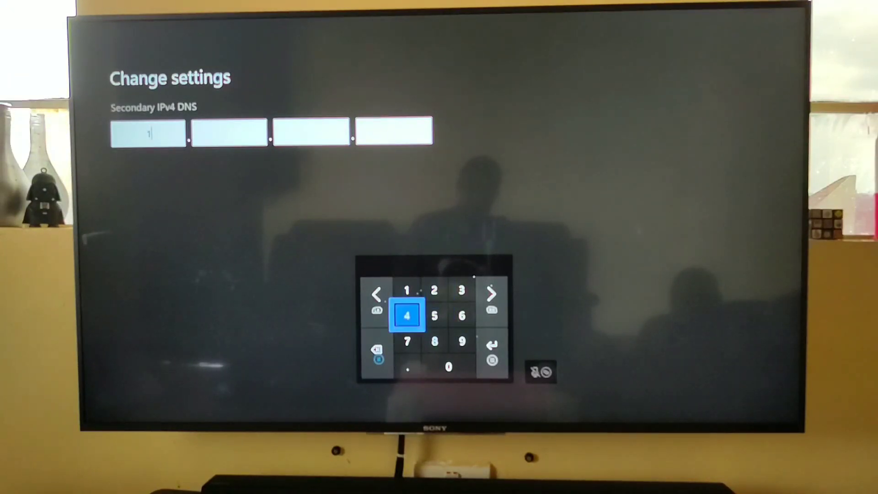
{"action": "left_click", "coordinate": [461, 341]}
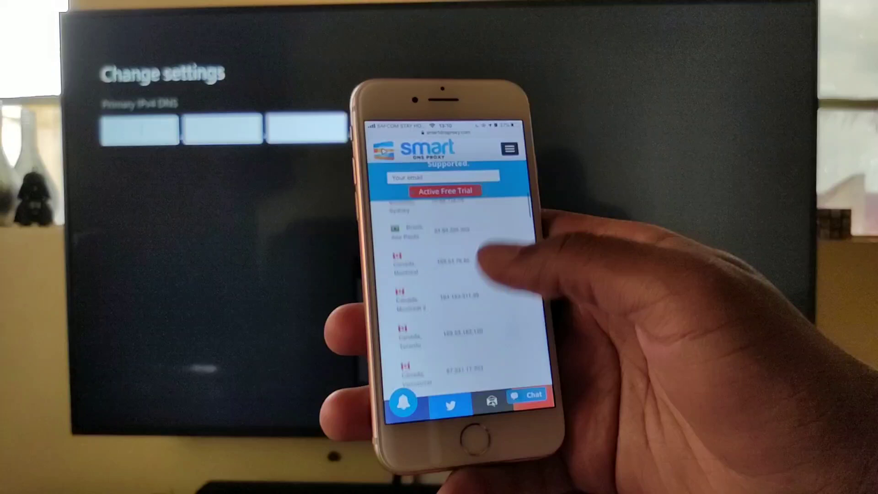
Scroll the Smart DNS Proxy server list on the phone to the US server IPs.
{"action": "scroll", "scroll_direction": "down", "scroll_amount": 3}
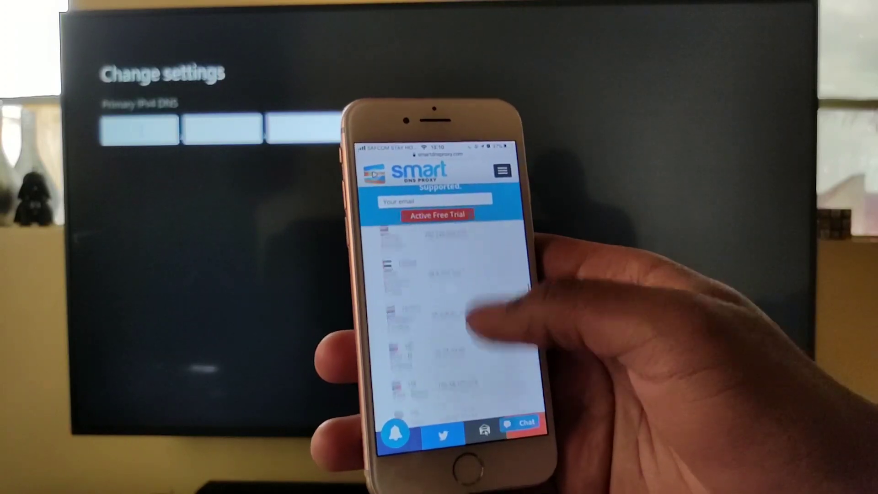
{"action": "scroll", "scroll_direction": "down", "scroll_amount": 3}
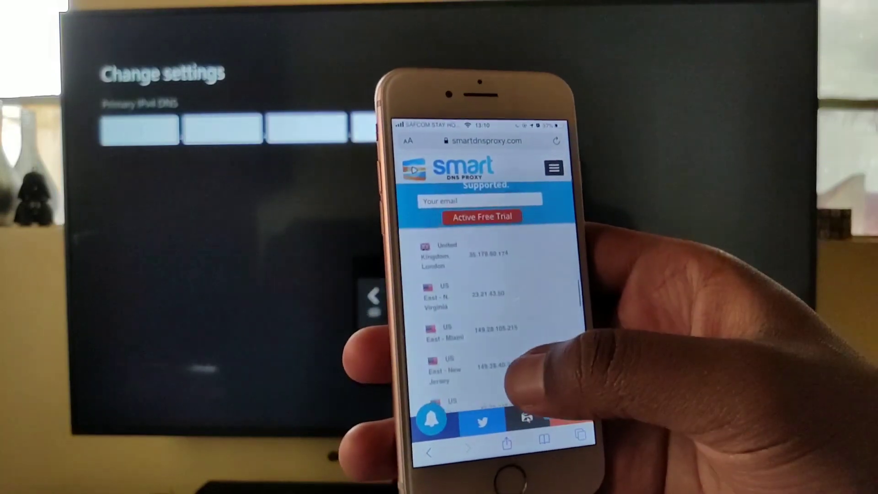
{"action": "scroll", "scroll_direction": "down", "scroll_amount": 3}
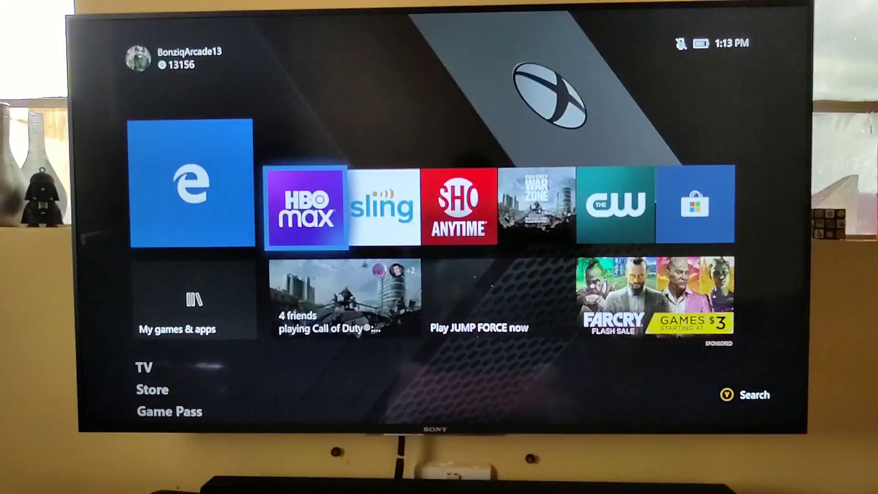
Launch HBO Max and choose a viewer profile to load the Home screen.
{"action": "left_click", "coordinate": [306, 203]}
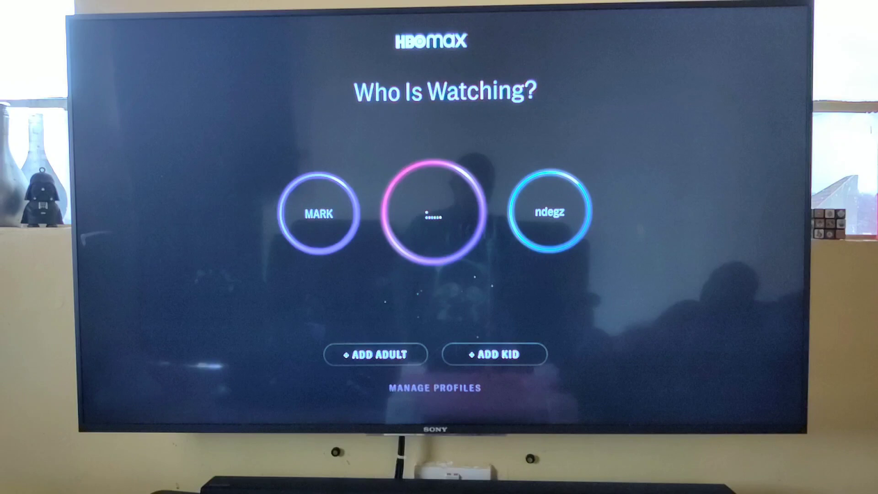
{"action": "left_click", "coordinate": [440, 211]}
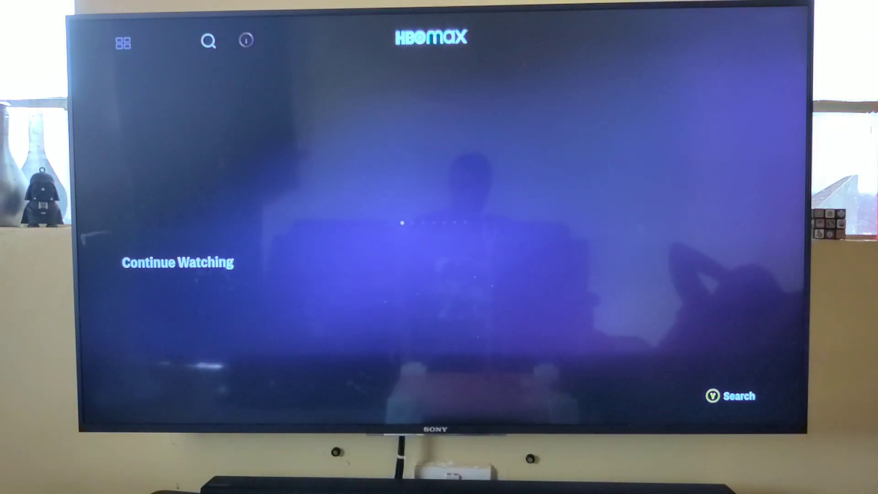